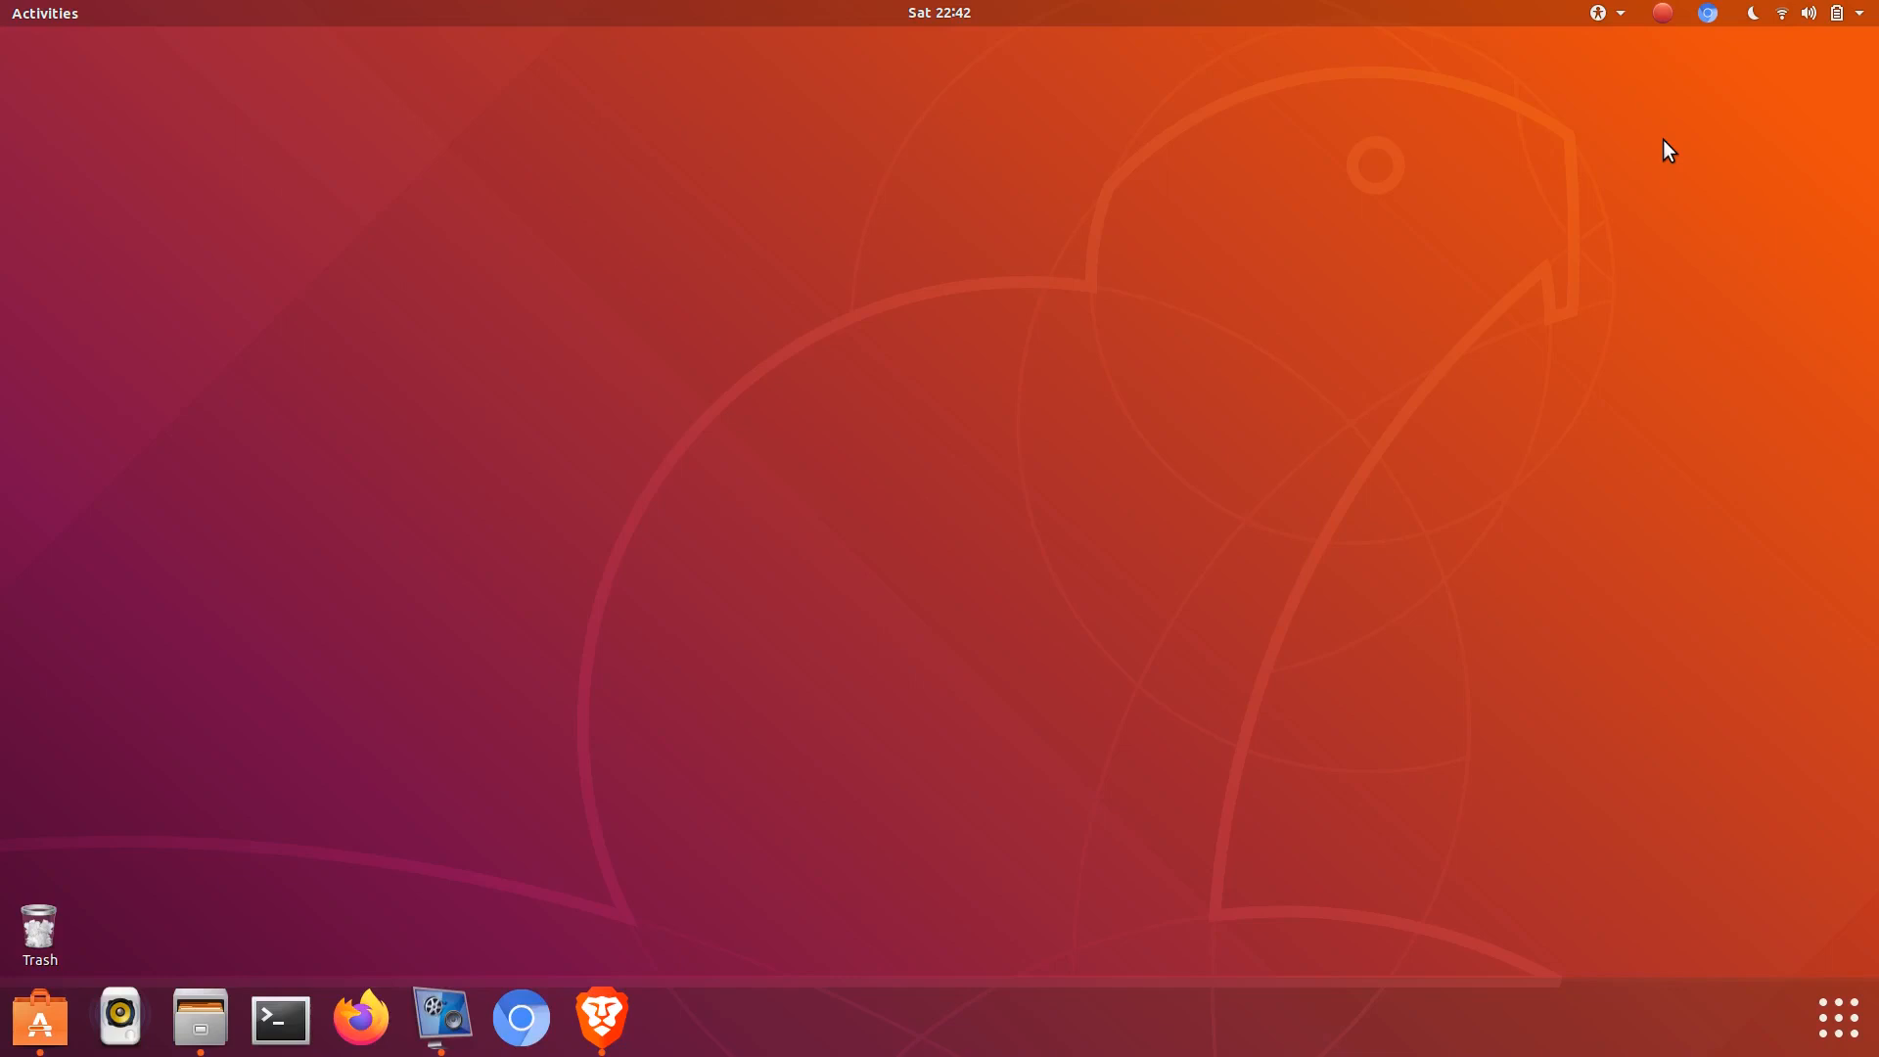
# Open a terminal and paste in the copied package update command
pyautogui.click(280, 1017)
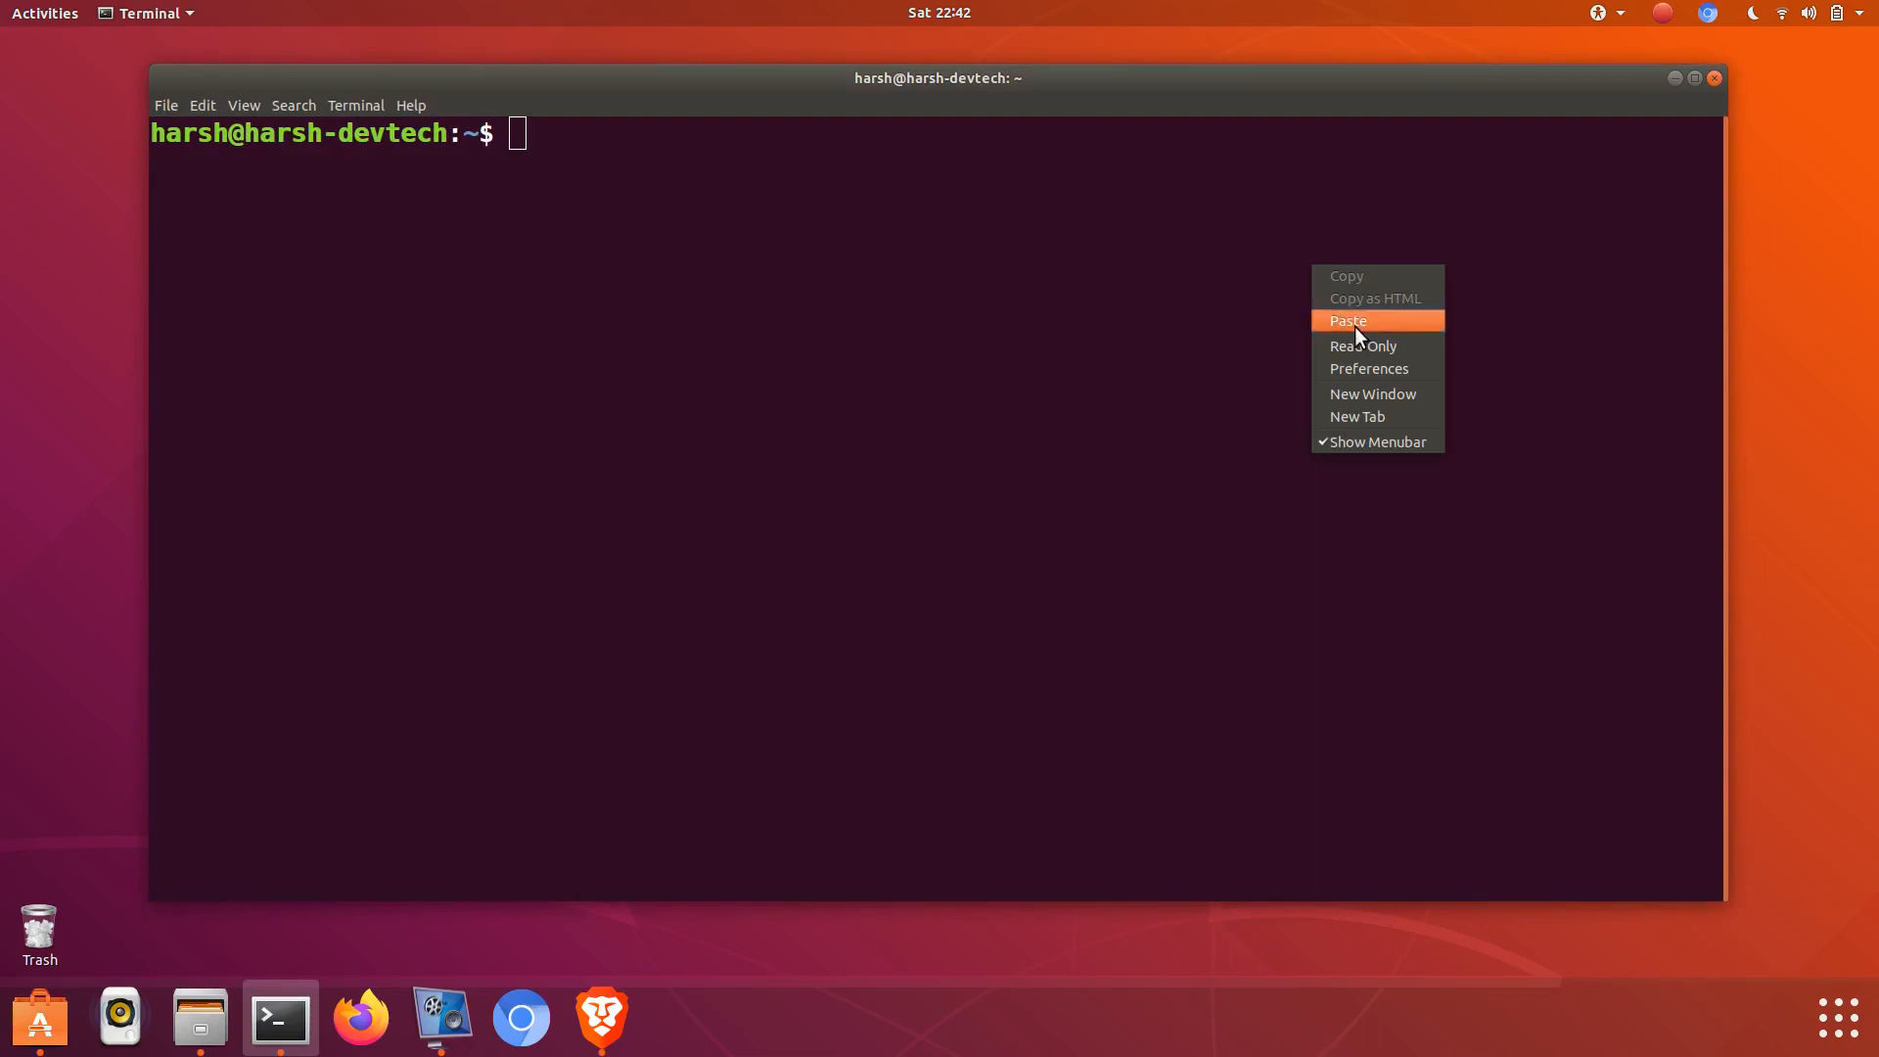
pyautogui.click(1348, 321)
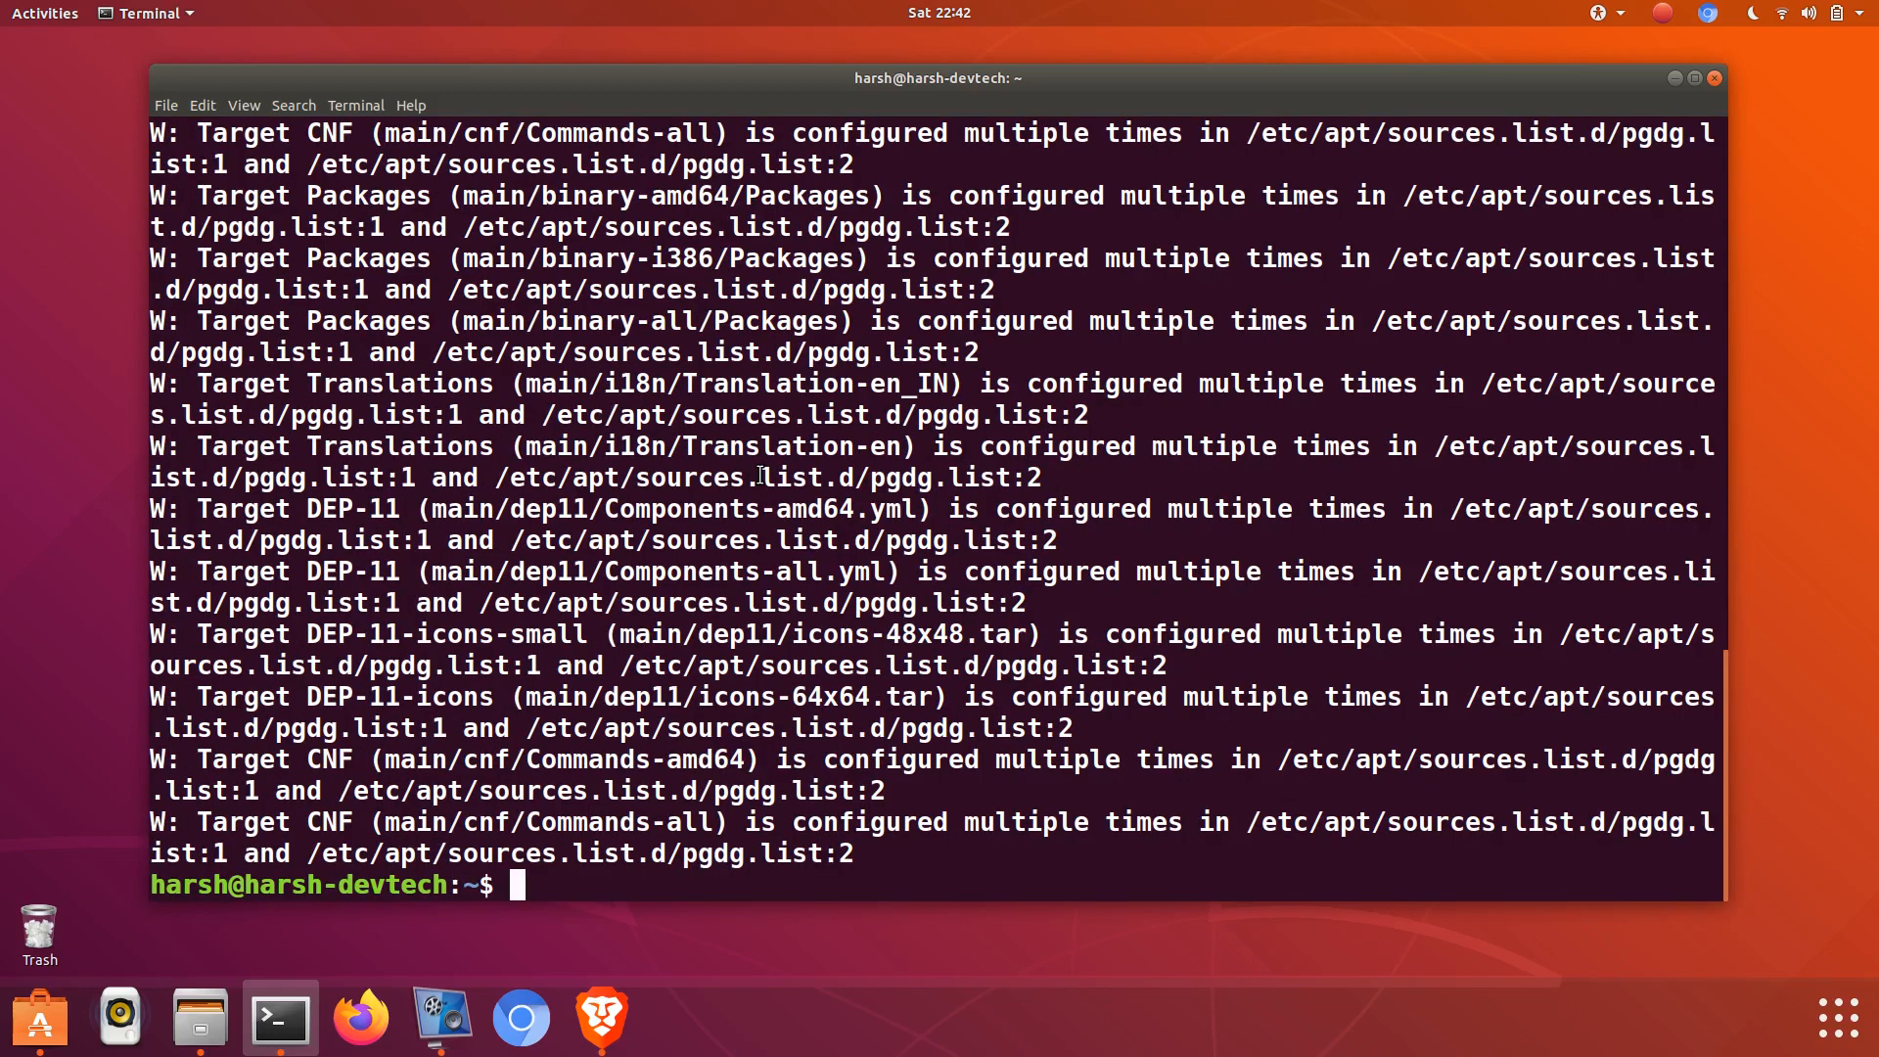
# Run the apt update command again from a typed 'sudo apt update'
pyautogui.write('sduo a')
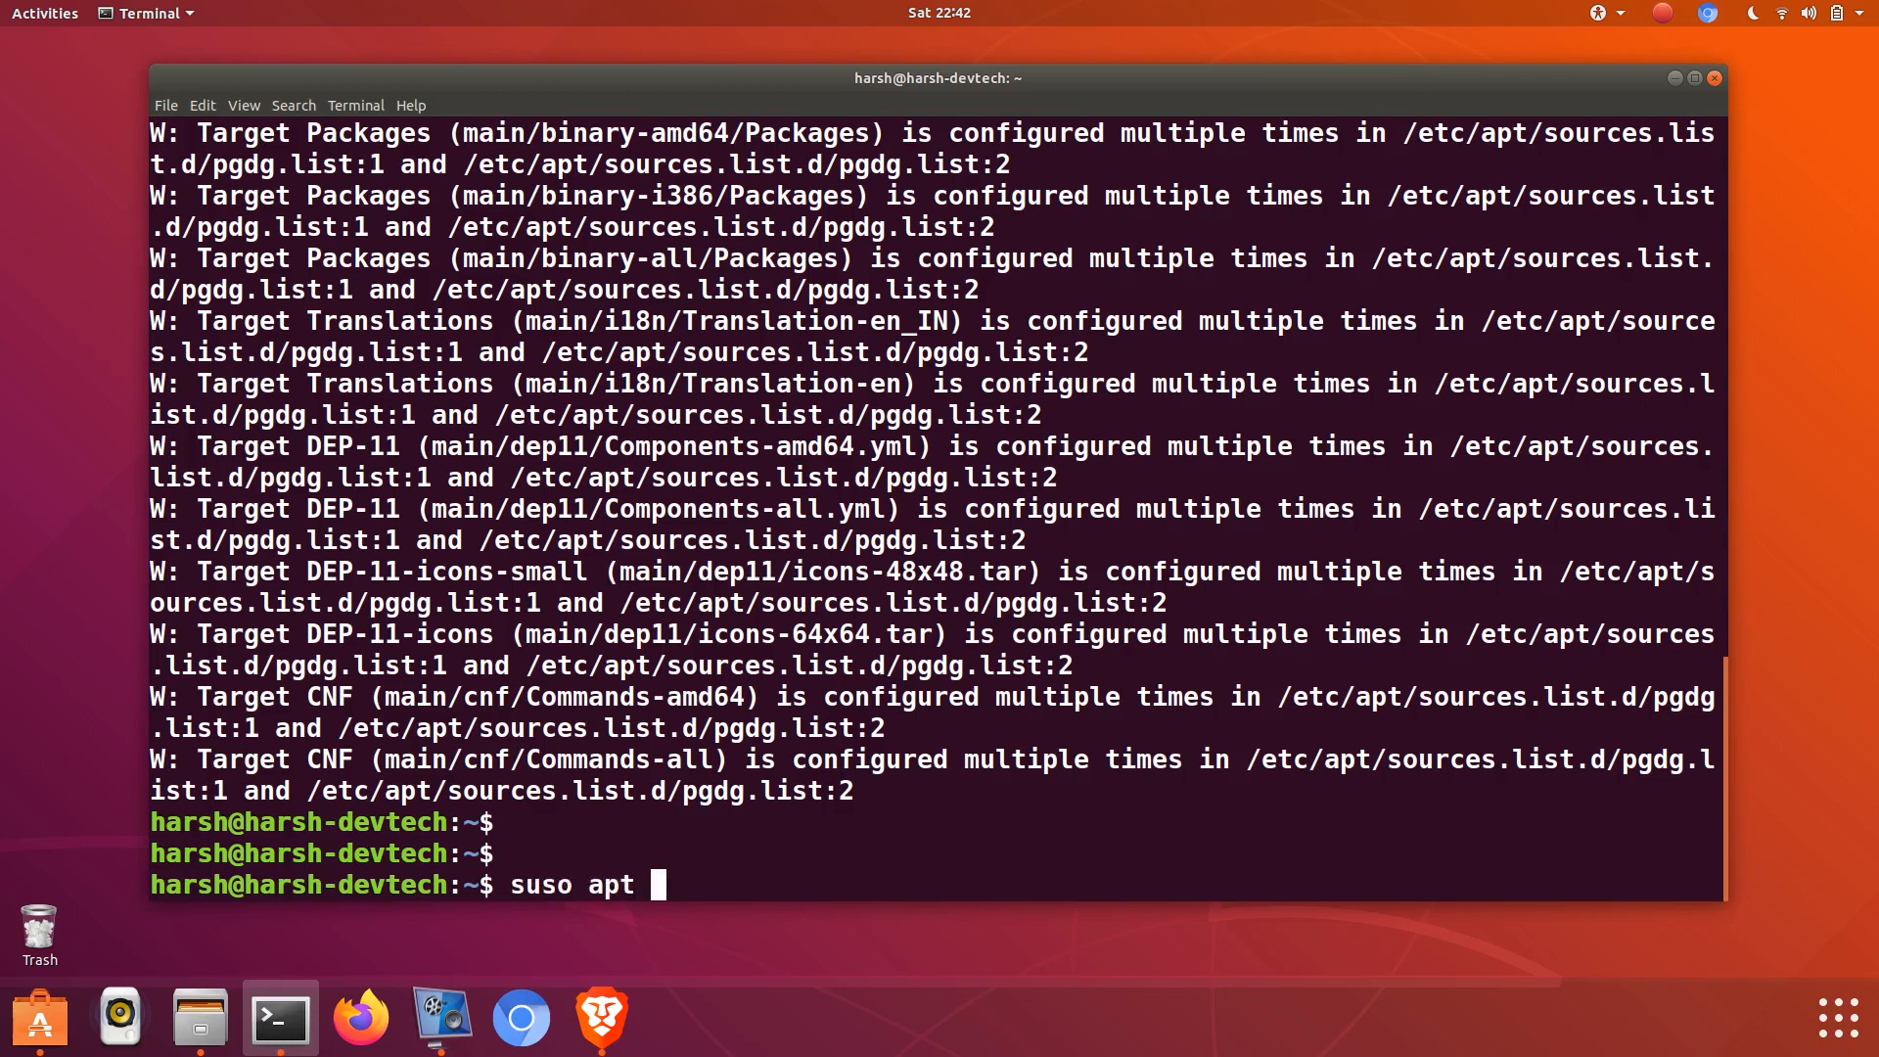
pyautogui.write('update')
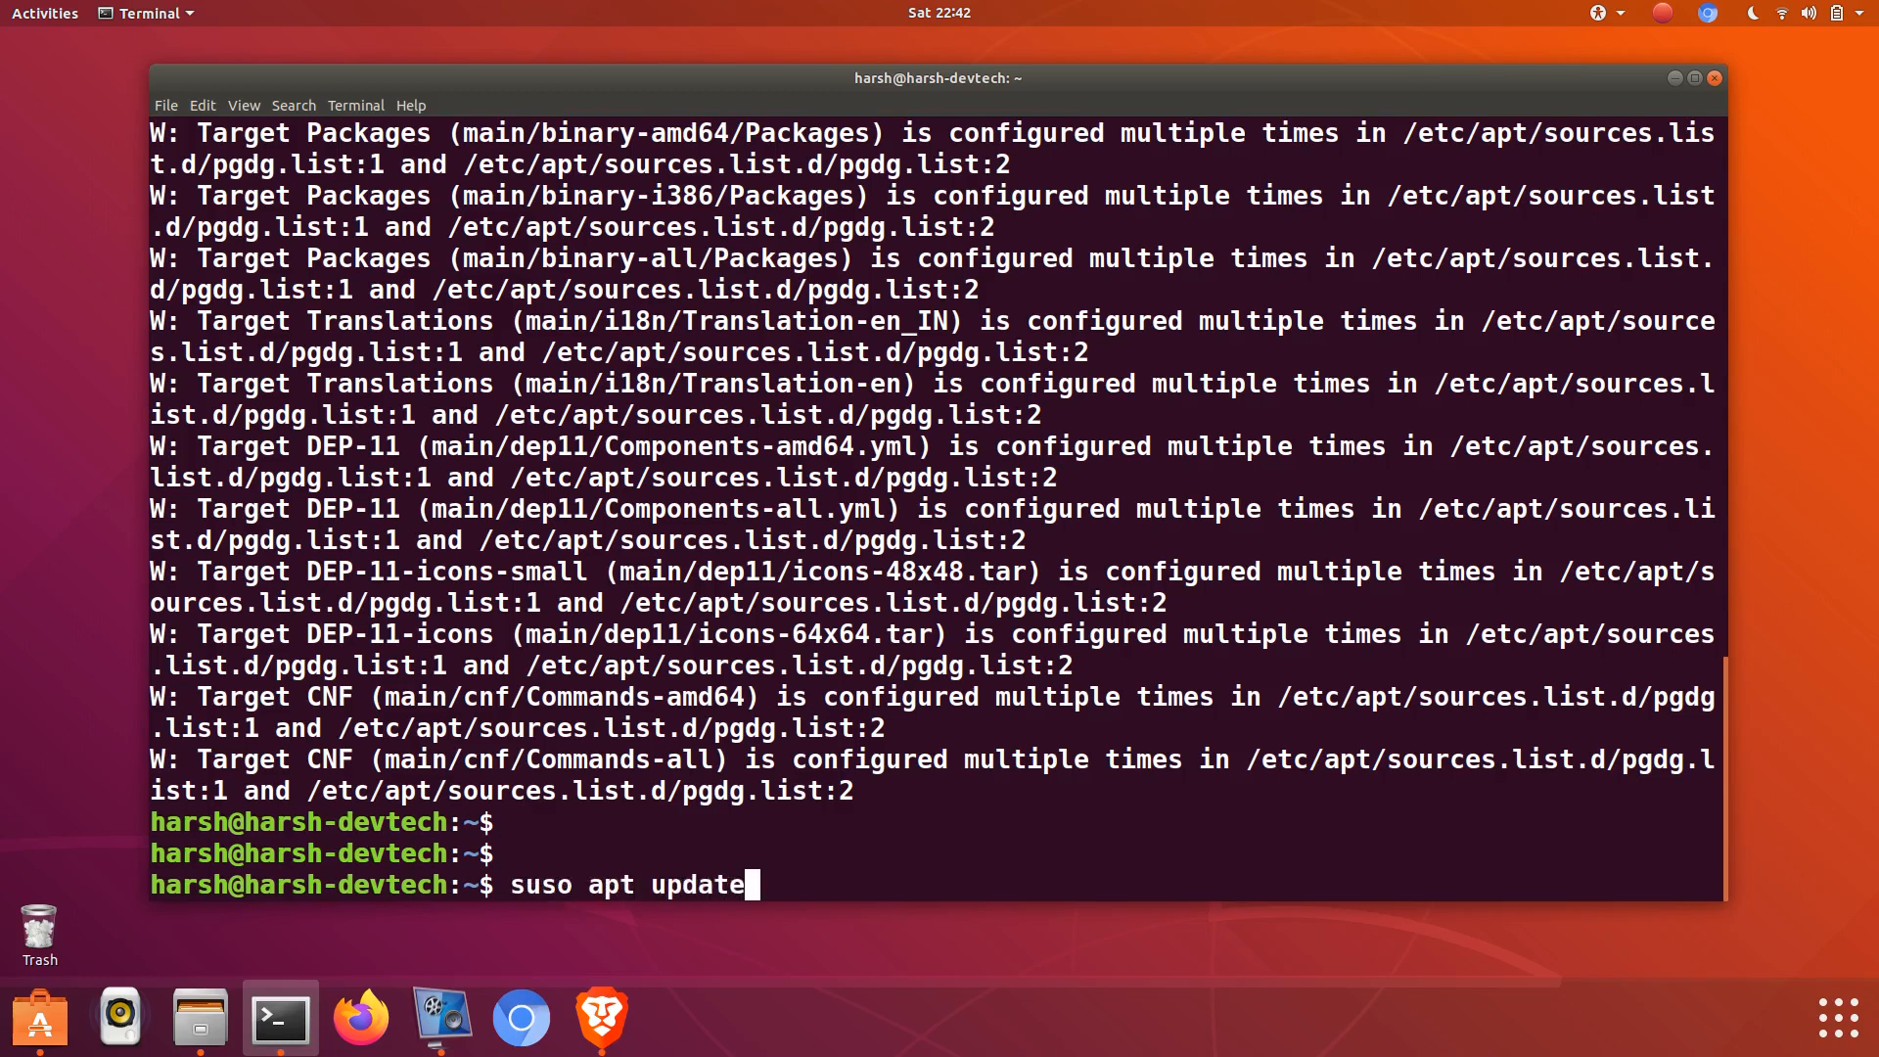
pyautogui.press('Return')
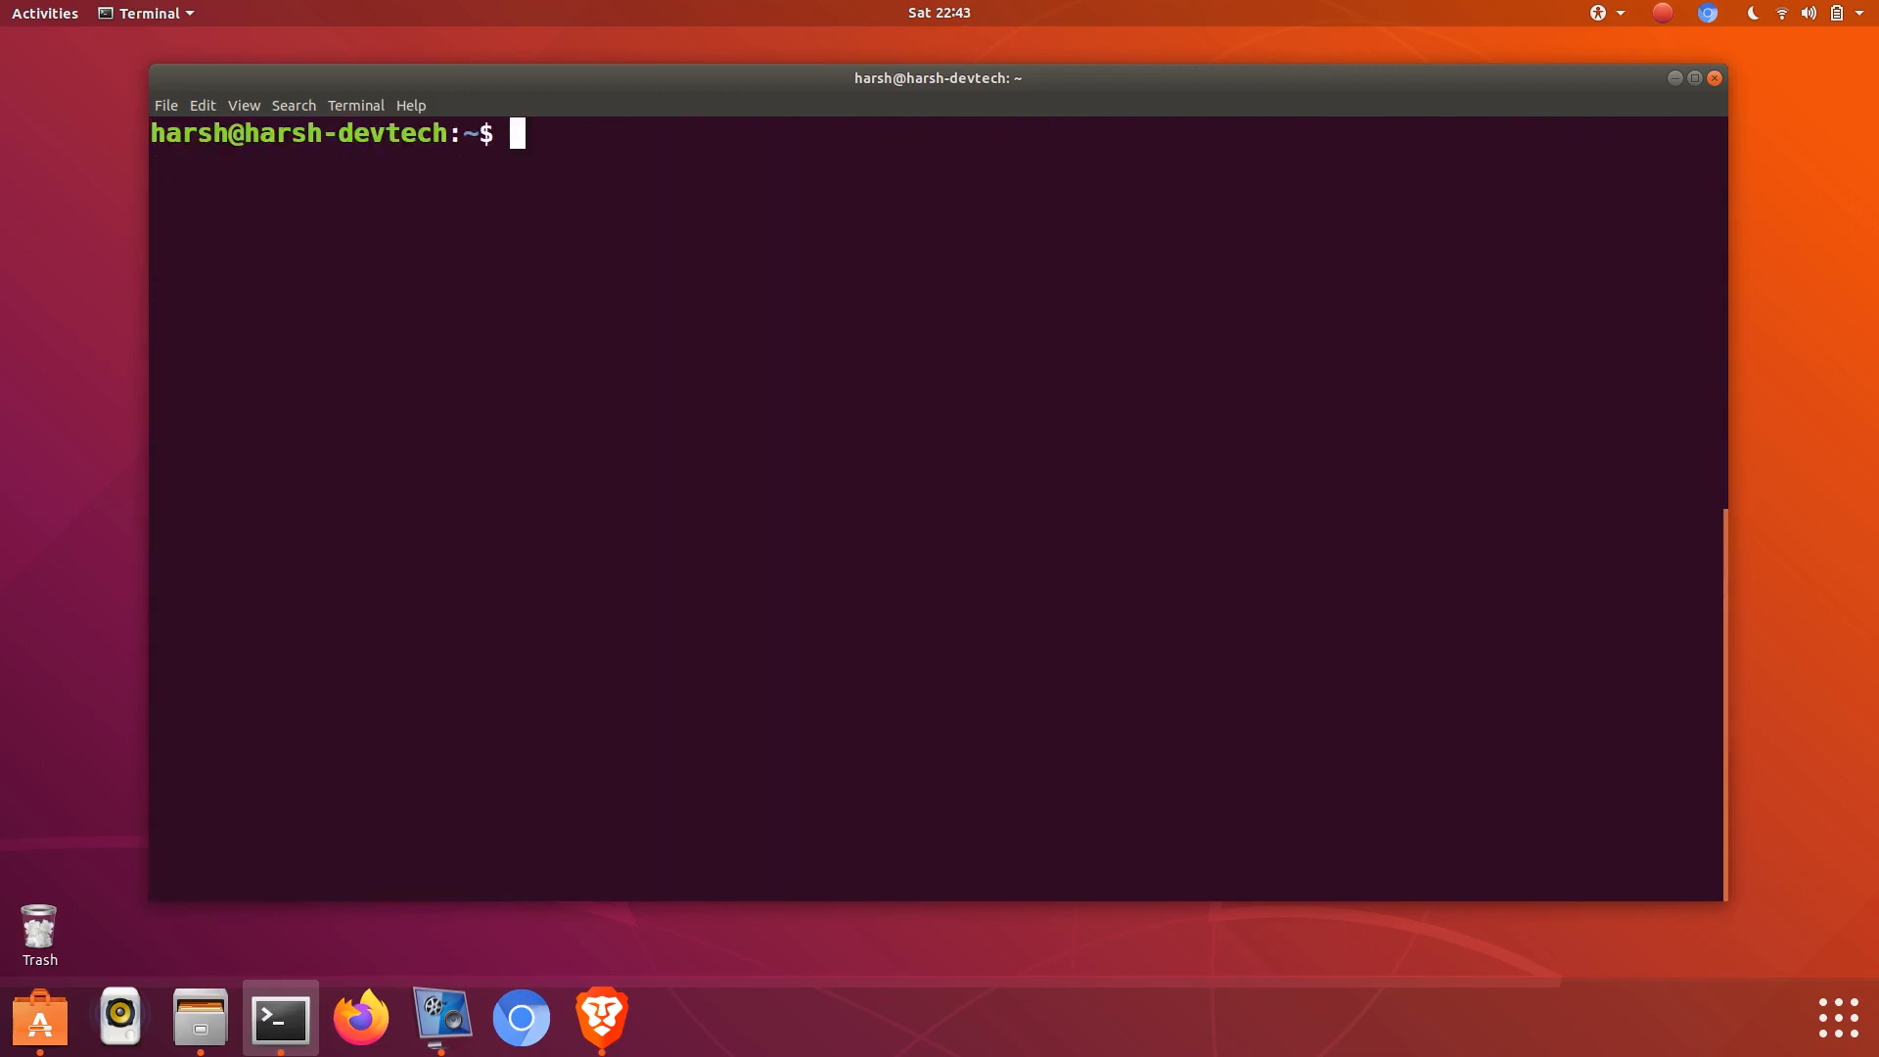
# Enter 'sudo apt install uget' to install the uGet download manager
pyautogui.write('sudo')
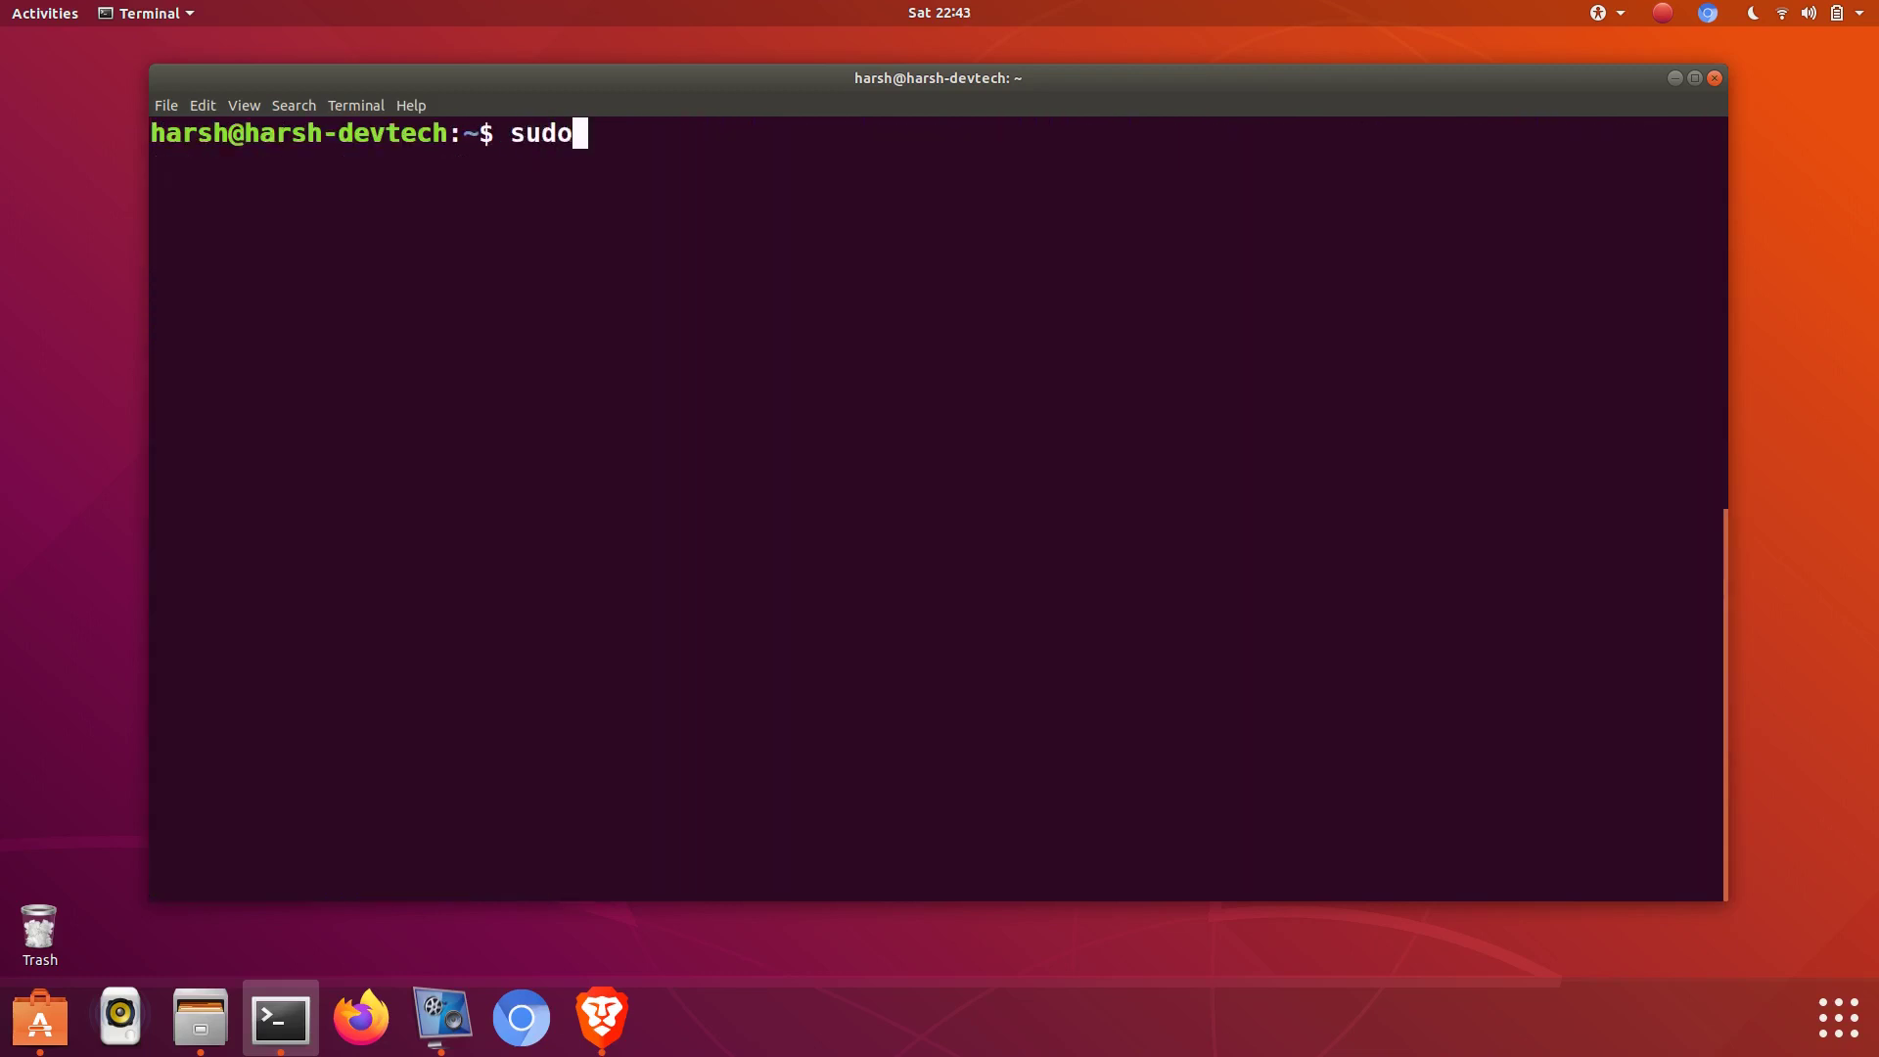
pyautogui.write('apt')
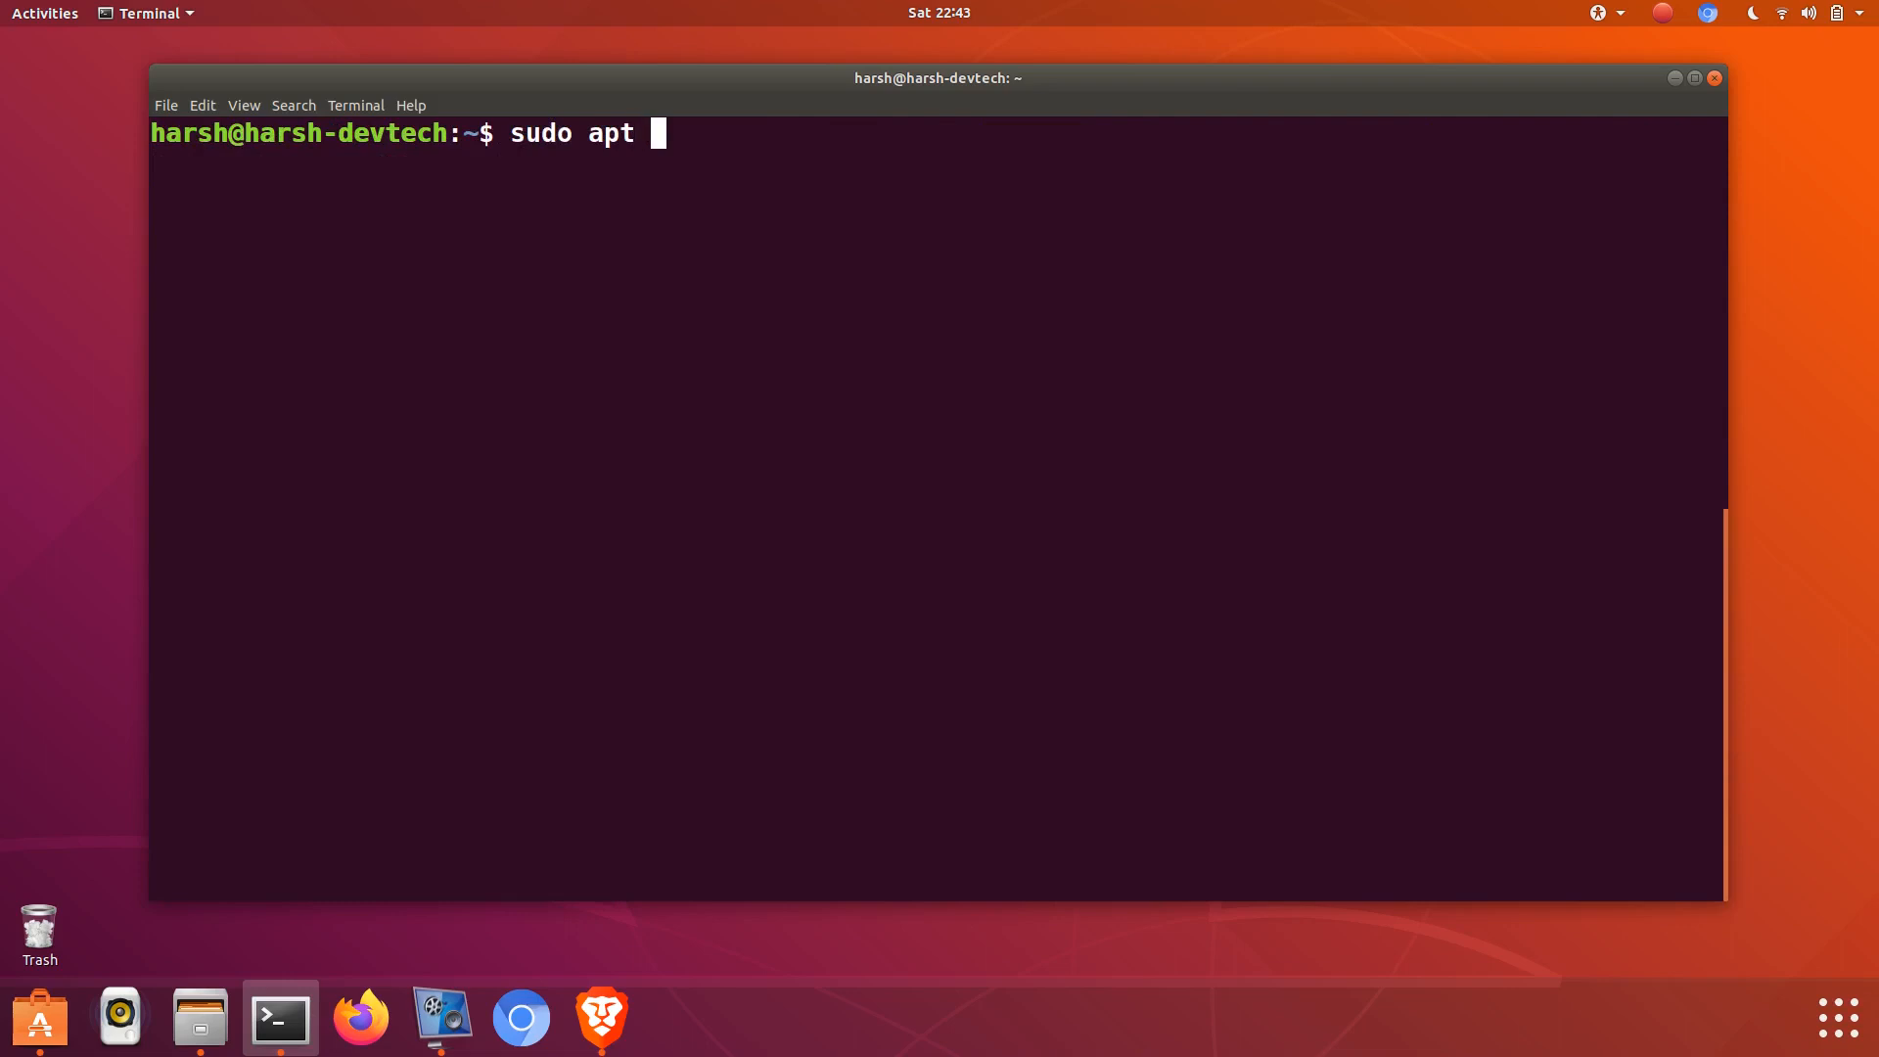
pyautogui.write('install')
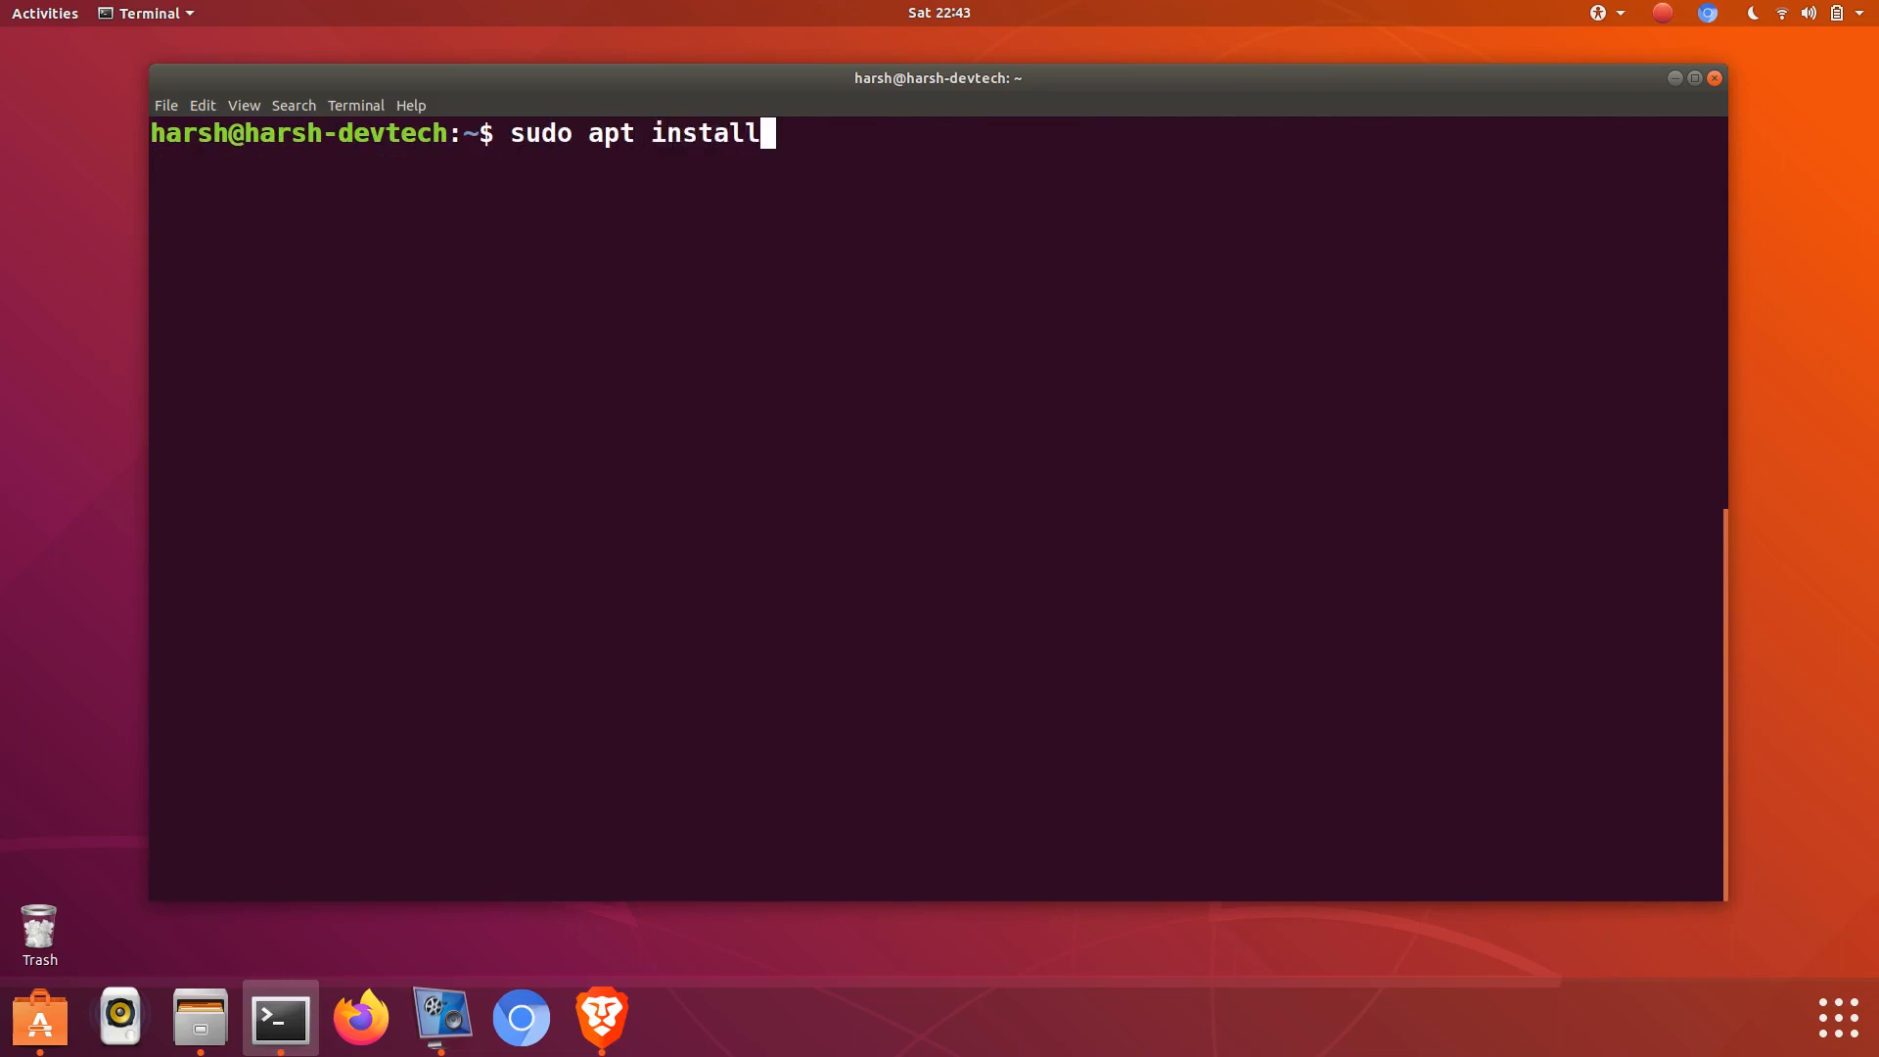
pyautogui.write('uget')
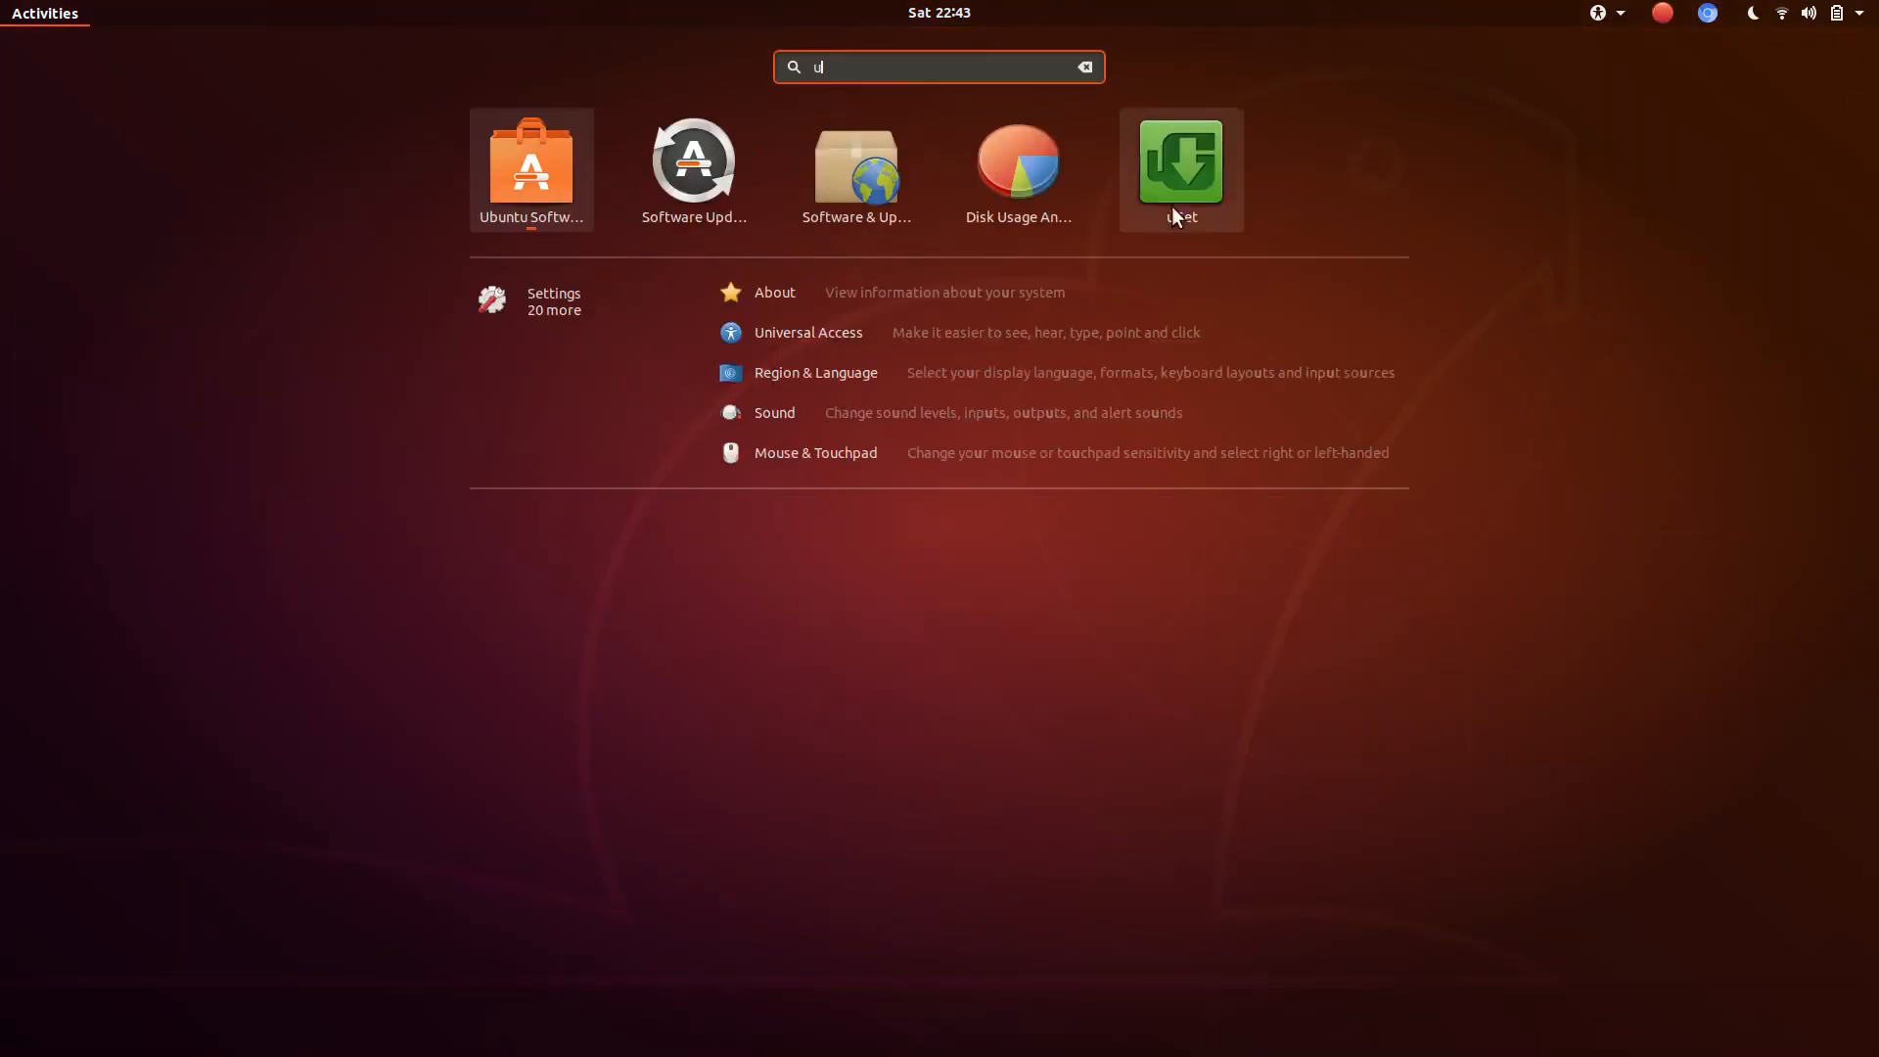
# Launch uGet from the Activities search results to show its empty download list
pyautogui.click(1180, 157)
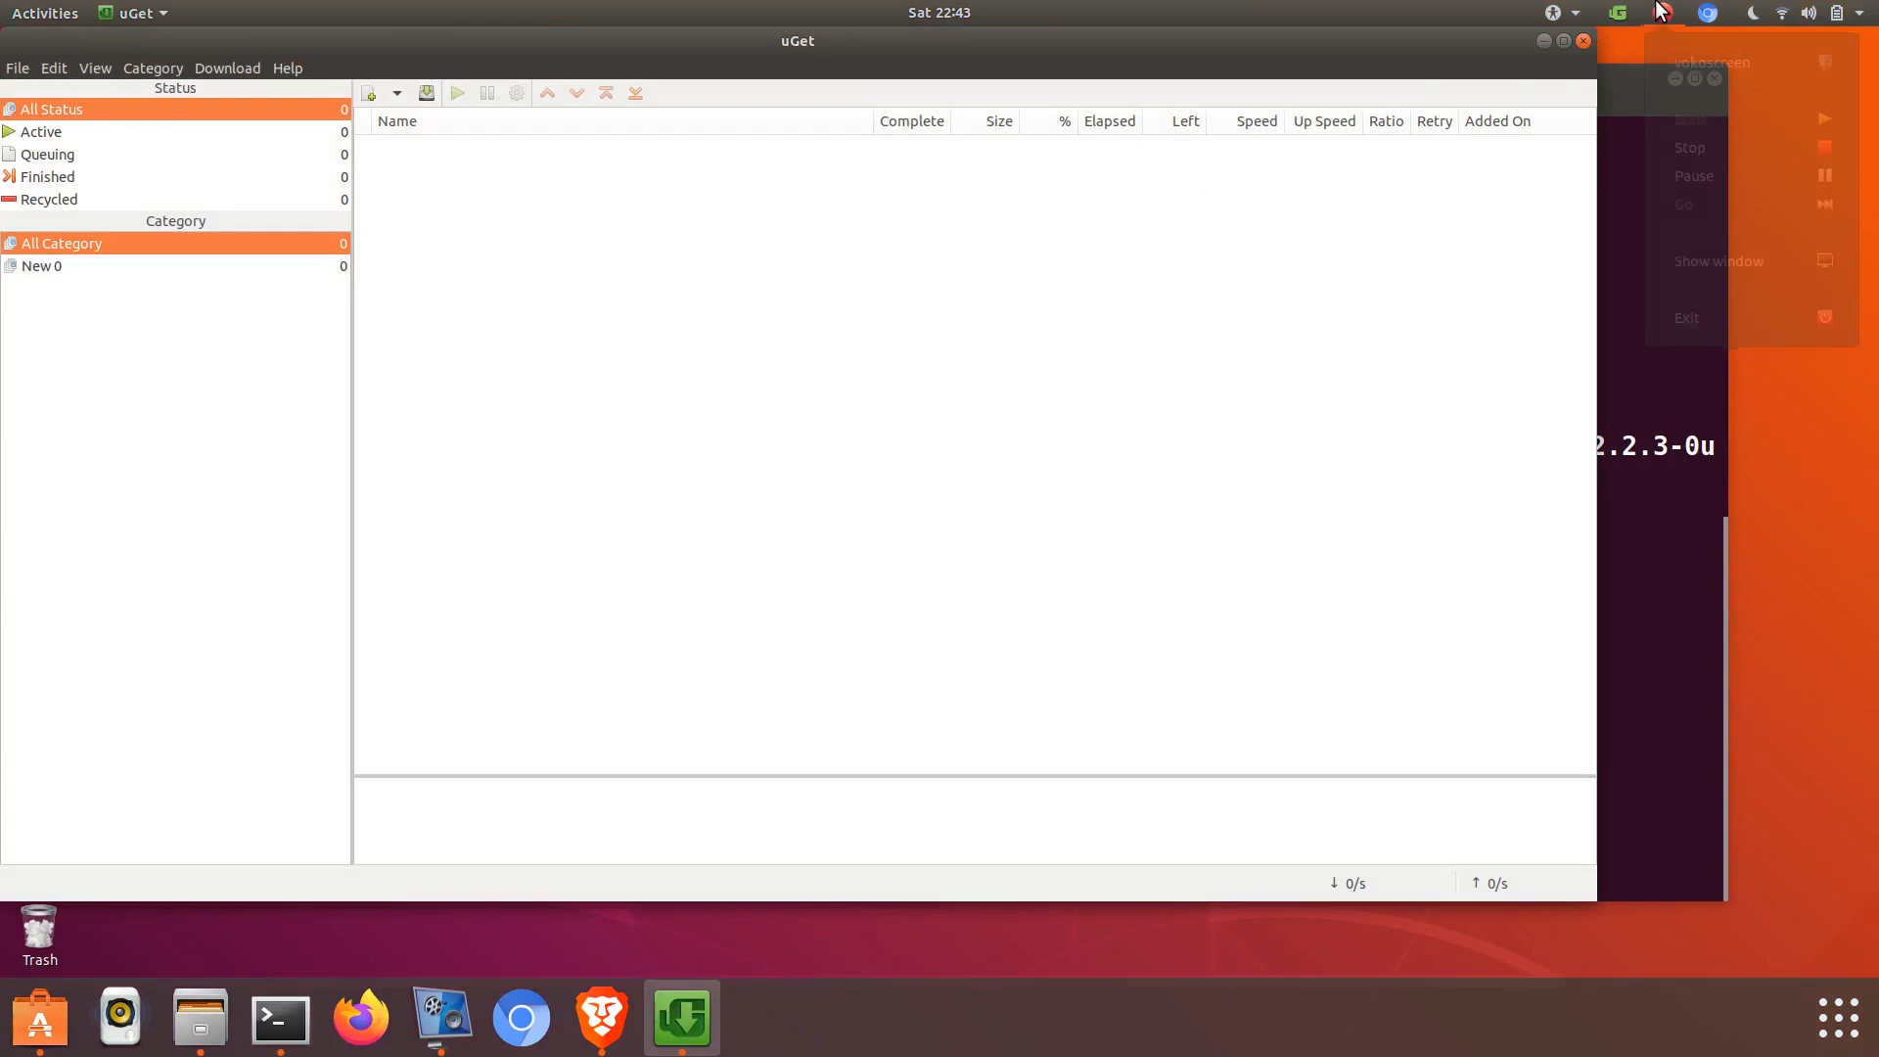
pyautogui.click(1660, 13)
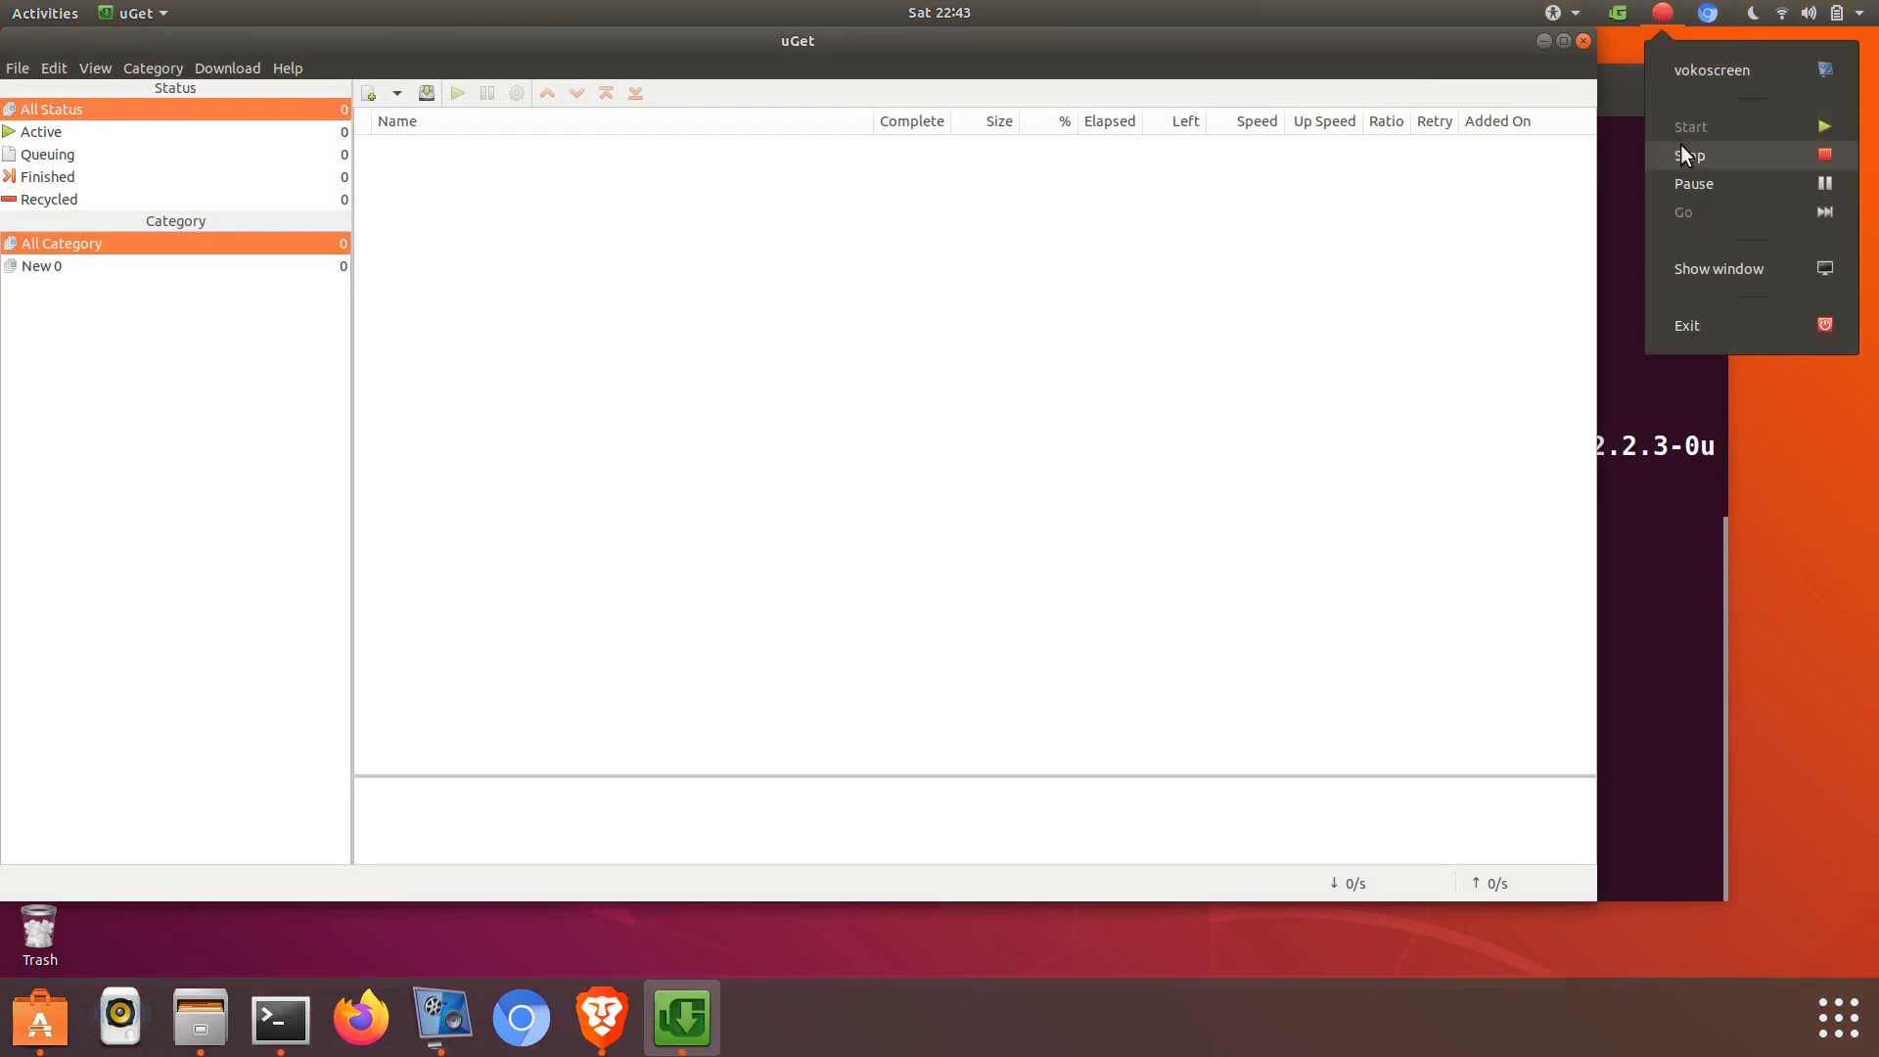